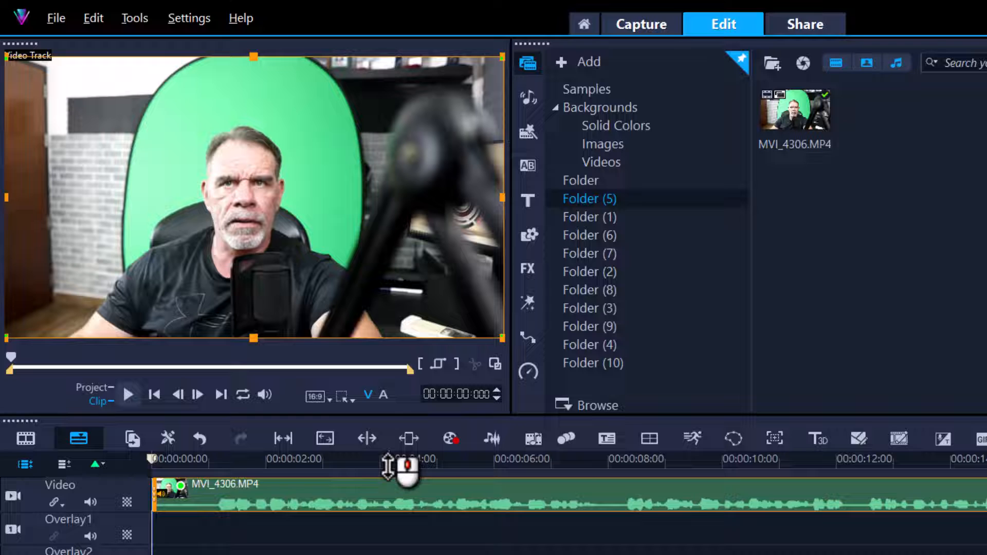
Step: Change the project aspect ratio from 16:9 to portrait 9:16 and confirm the property change
left_click_drag(403, 459, 398, 459)
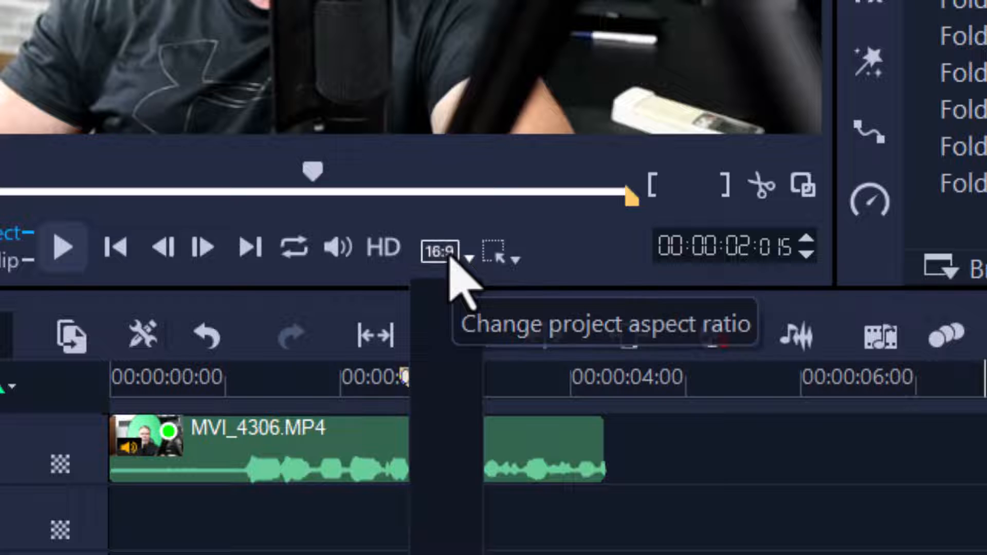
left_click(444, 247)
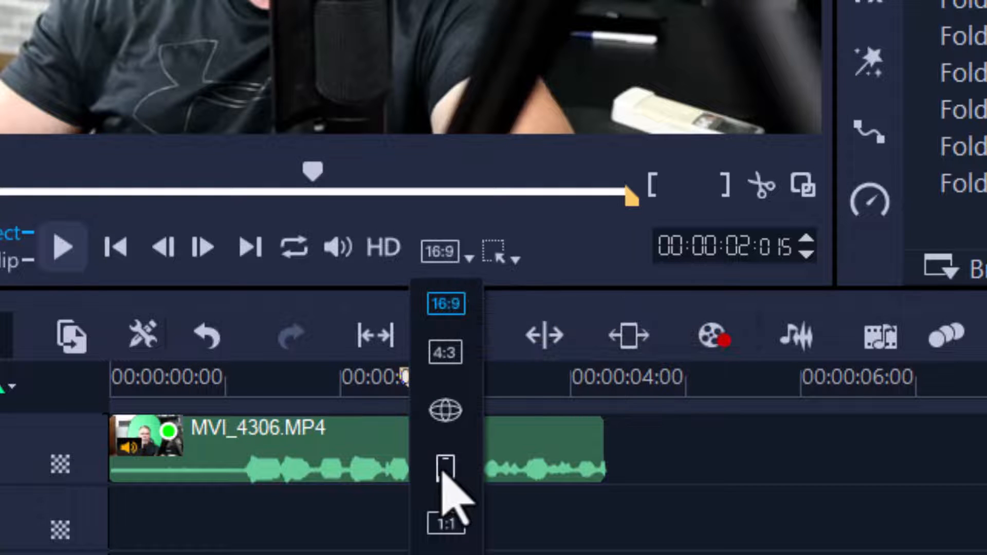
left_click(446, 466)
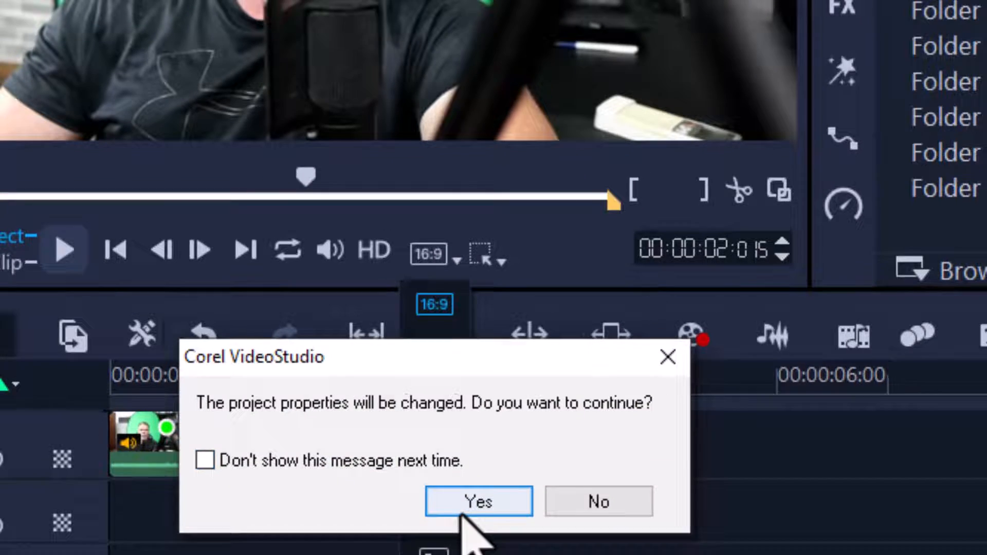
left_click(479, 501)
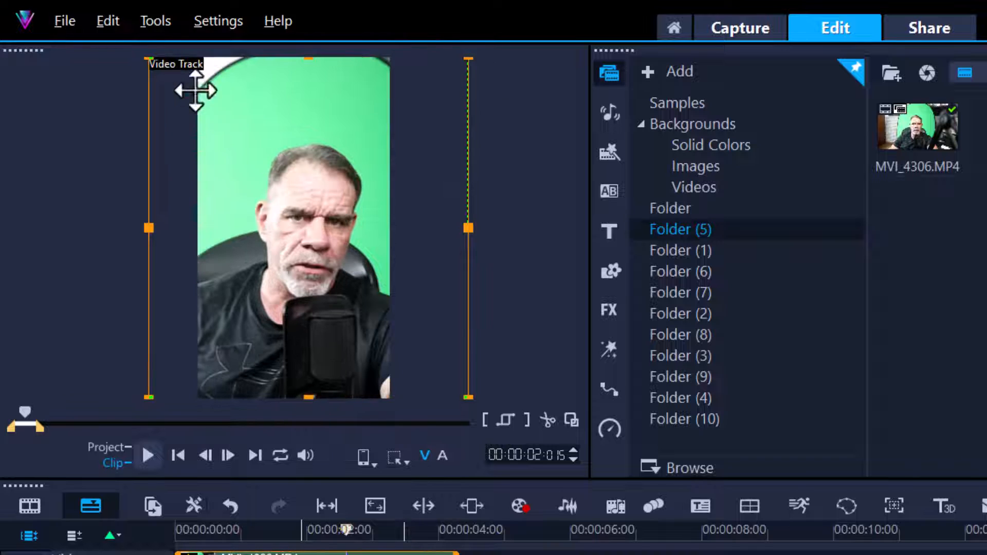
mouse_move(132, 238)
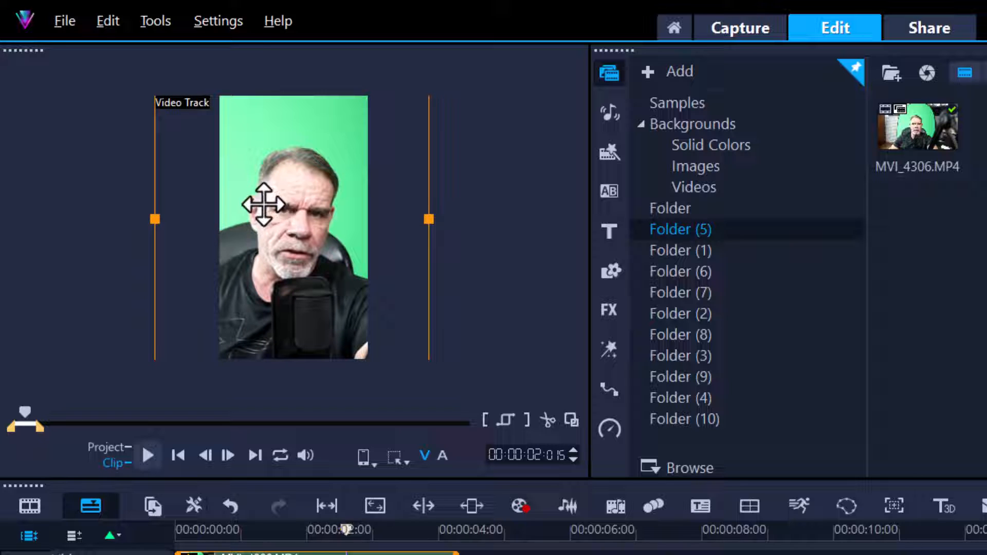
mouse_move(280, 161)
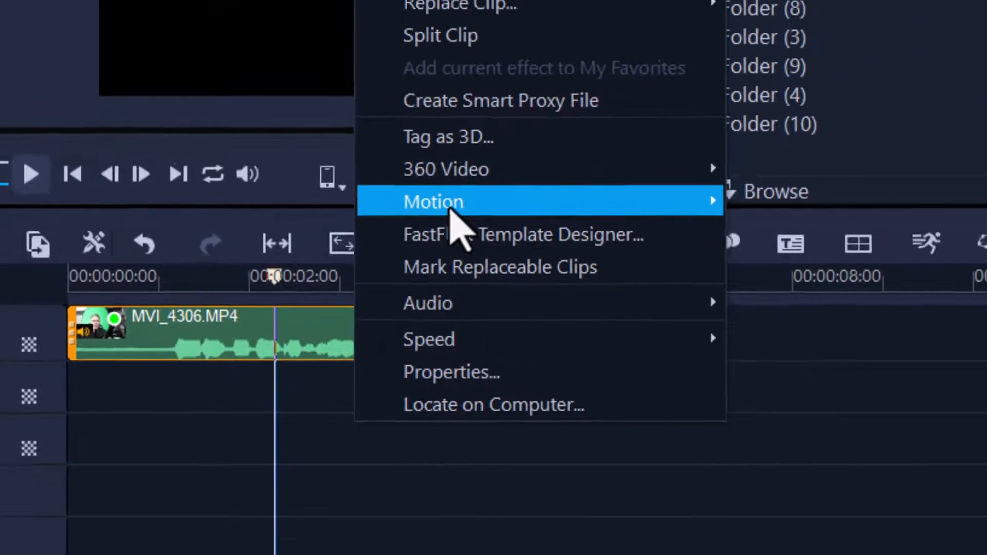
Step: Open Customize Motion for the green-screen clip on the timeline
left_click(432, 202)
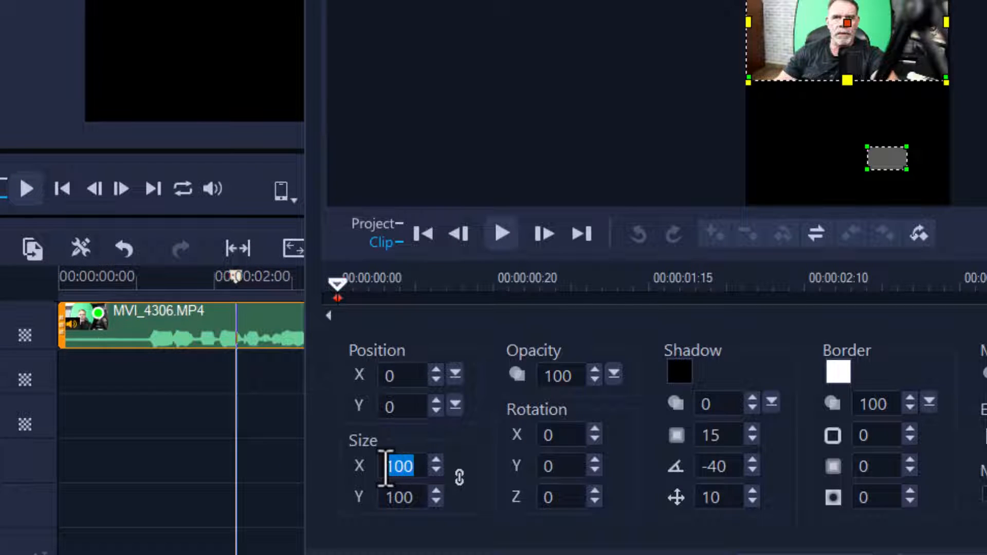
Step: Set clip Size to 345, drag it to about Position 18/20, Size 414, and apply
type("345")
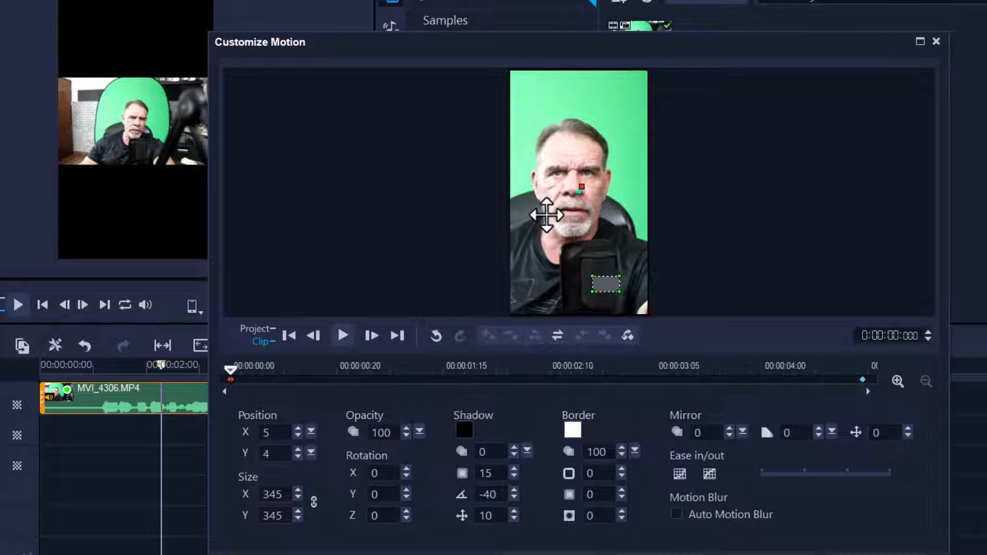
left_click_drag(548, 214, 592, 296)
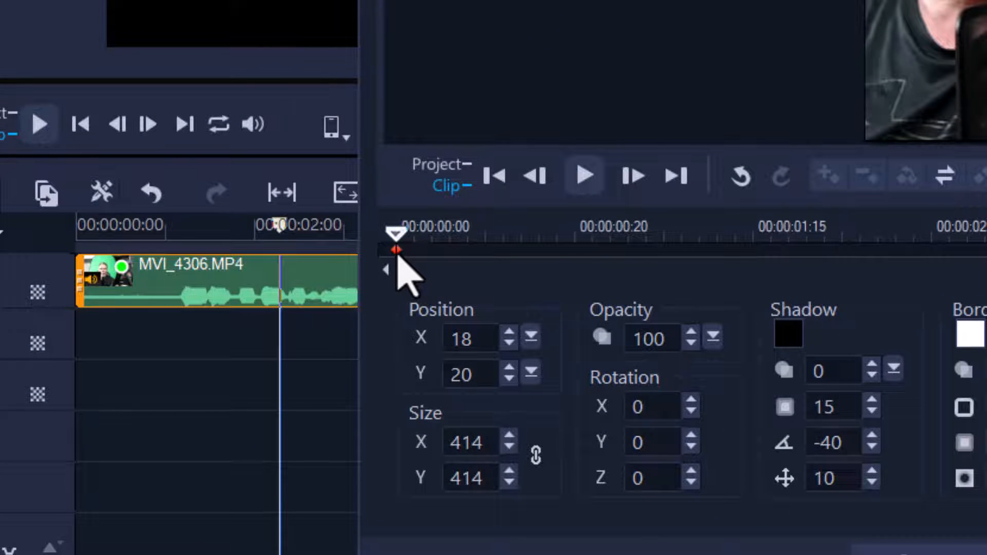
right_click(396, 252)
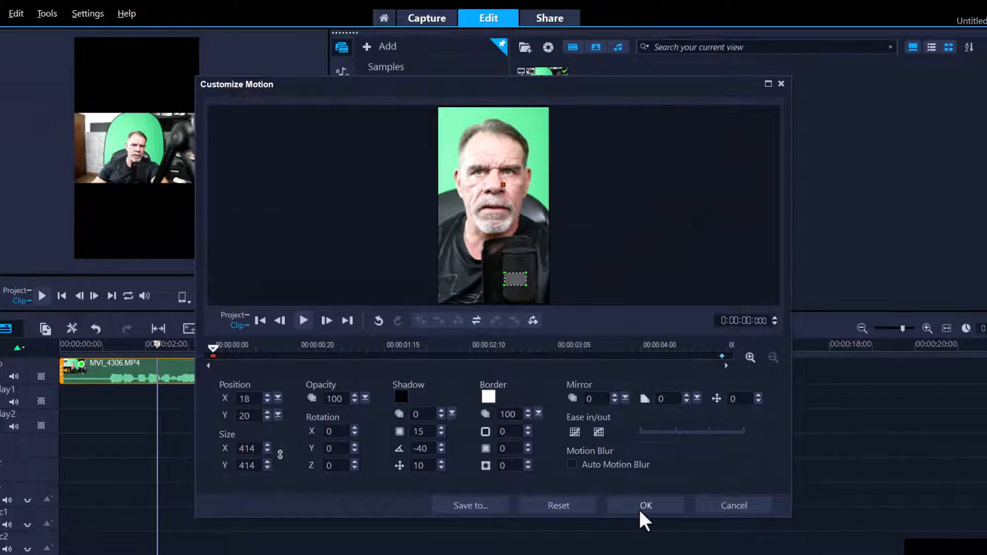
left_click(645, 505)
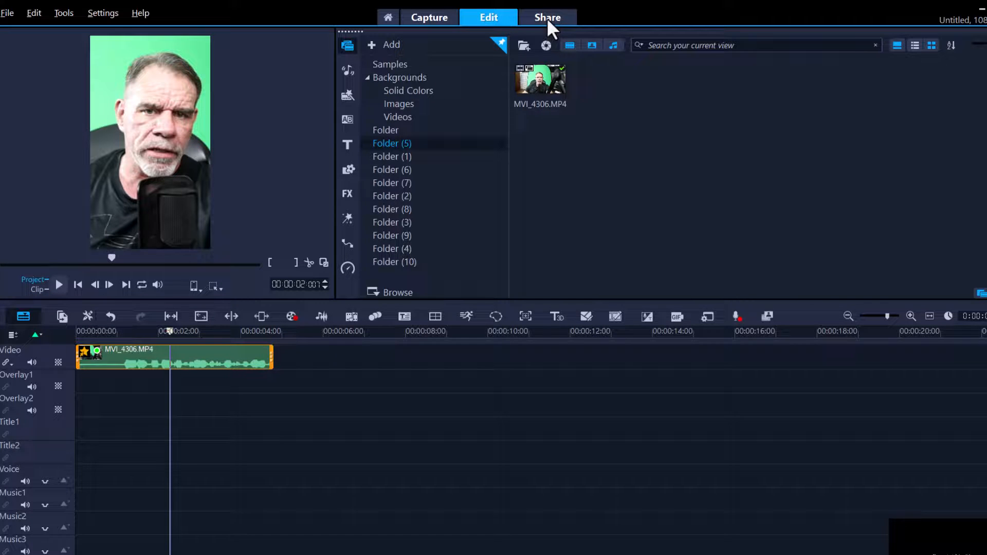
Step: In Share, choose Mobile Device with the 1080 x 1920, 25p, 5Mbps profile
left_click(545, 17)
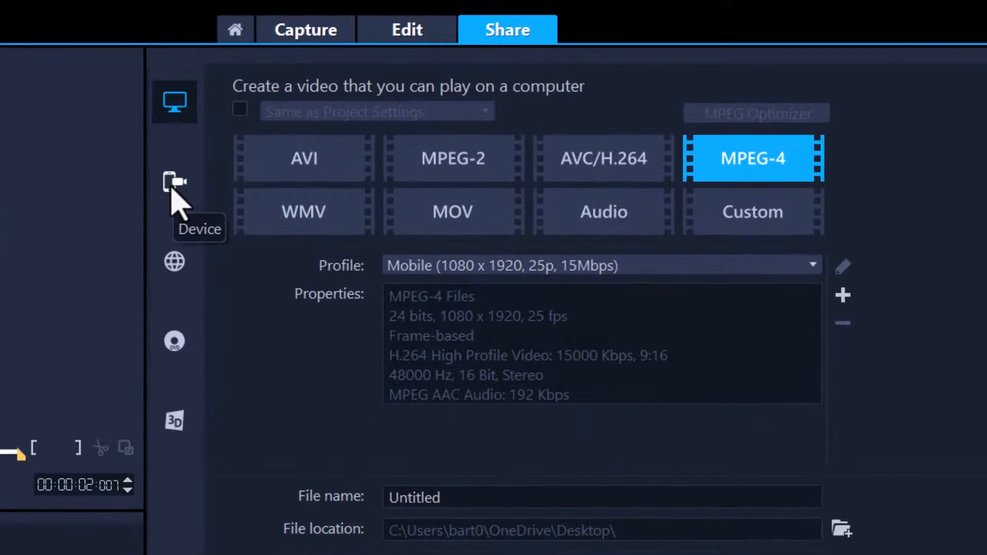
left_click(174, 183)
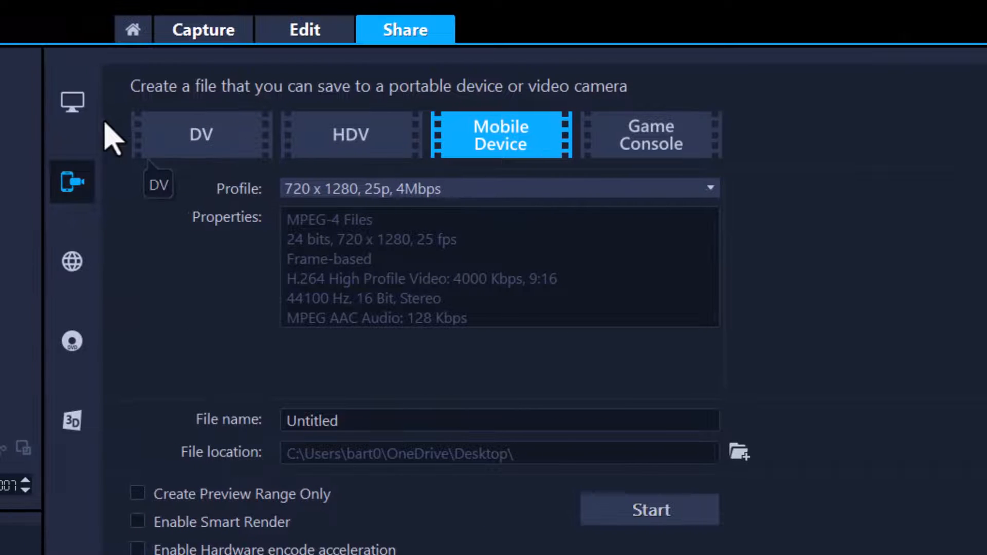
left_click(72, 102)
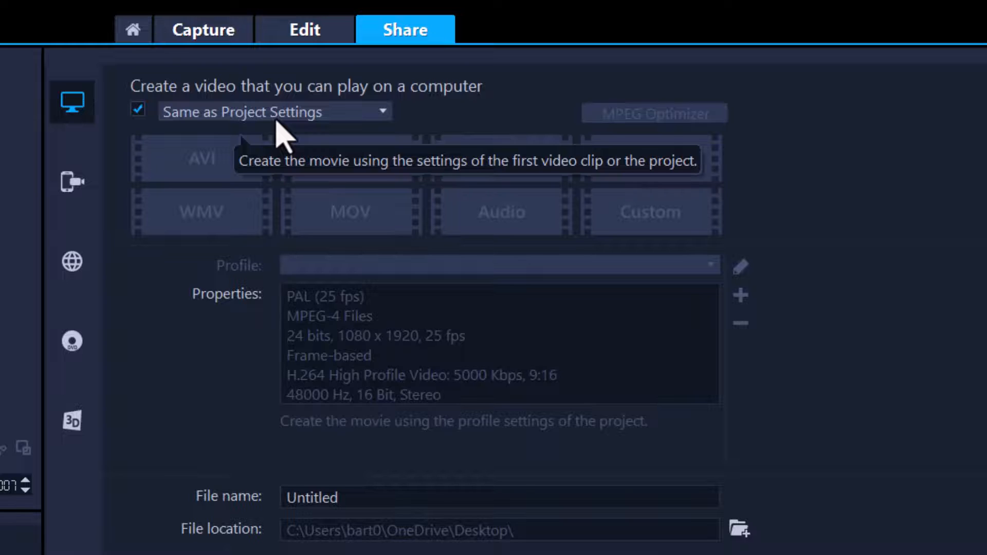
mouse_move(129, 151)
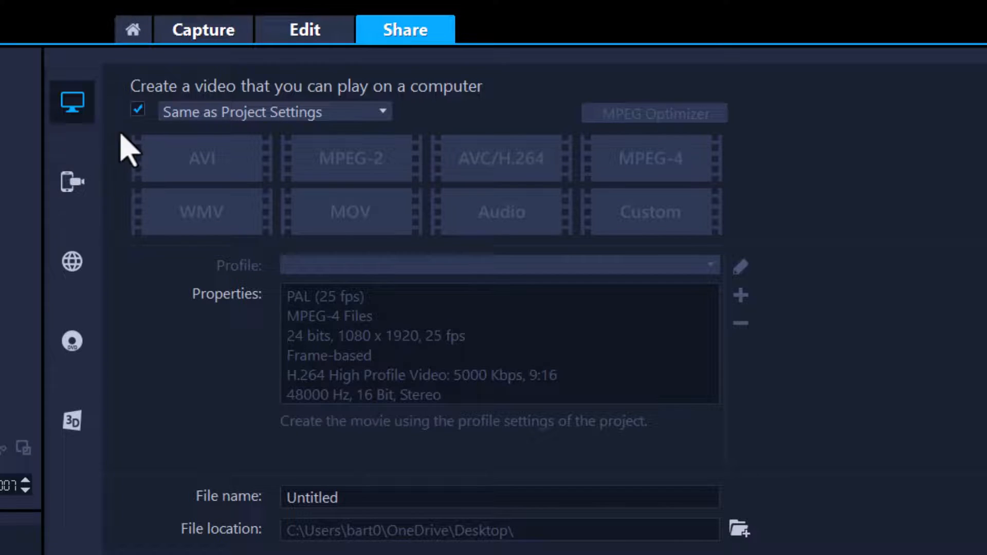
left_click(72, 181)
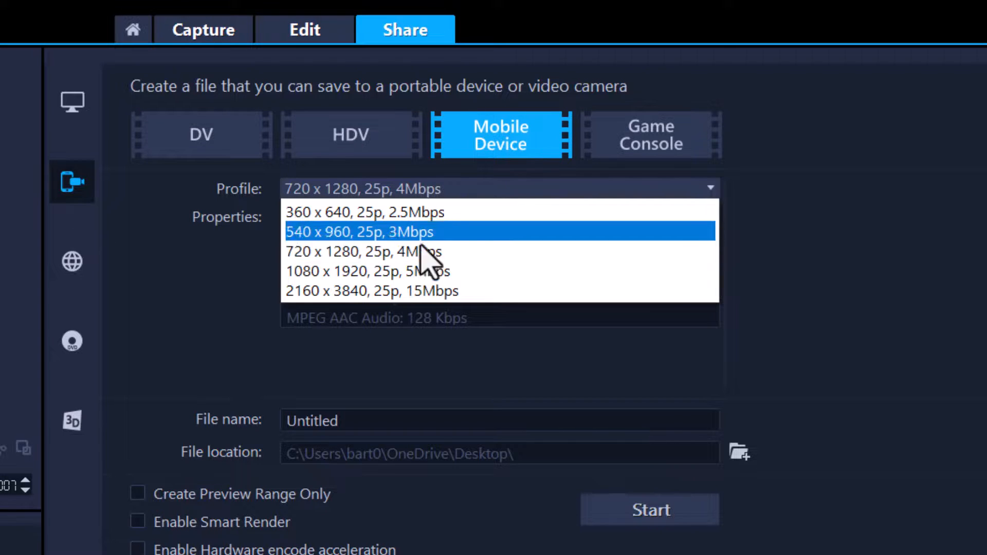
left_click(367, 272)
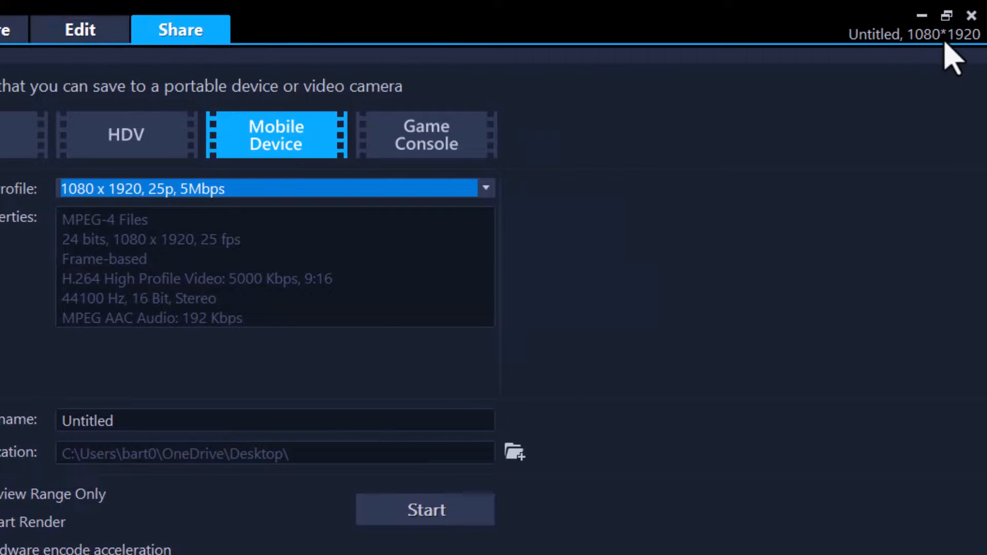
mouse_move(13, 236)
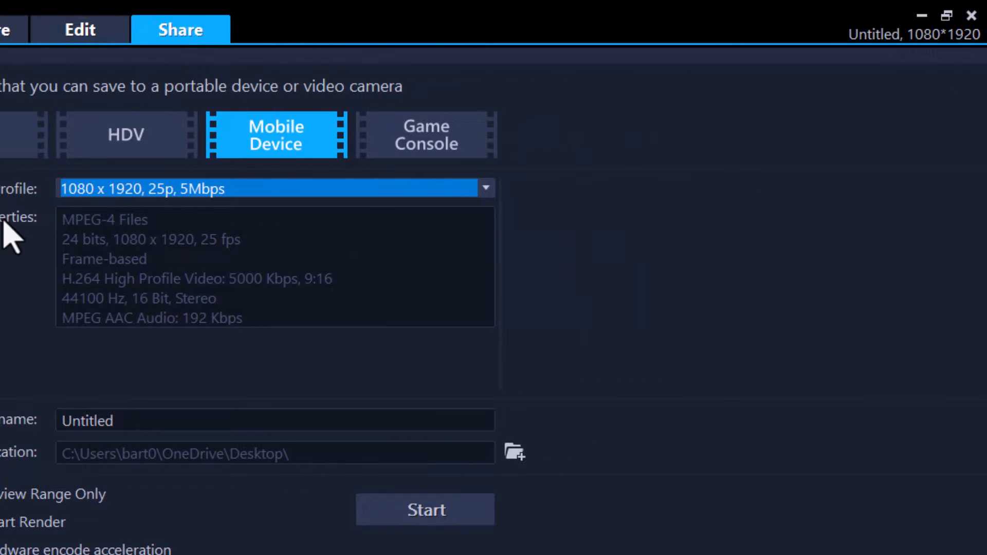